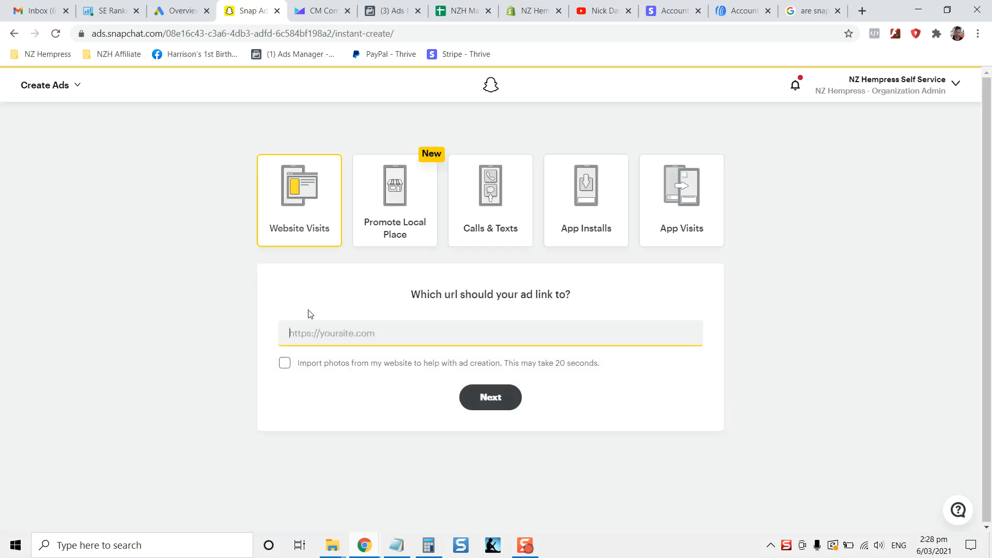
type("https")
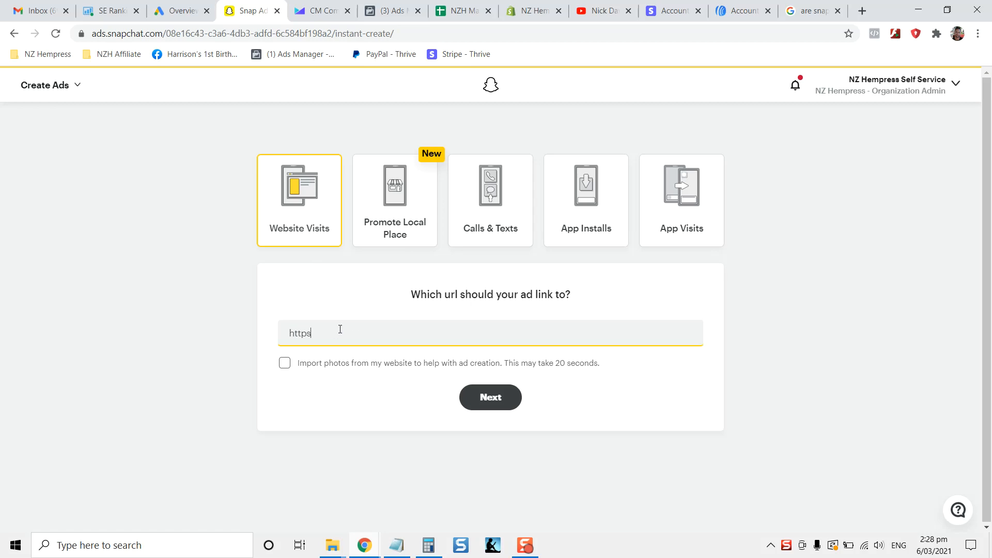
type("://nzhempress.co.nz")
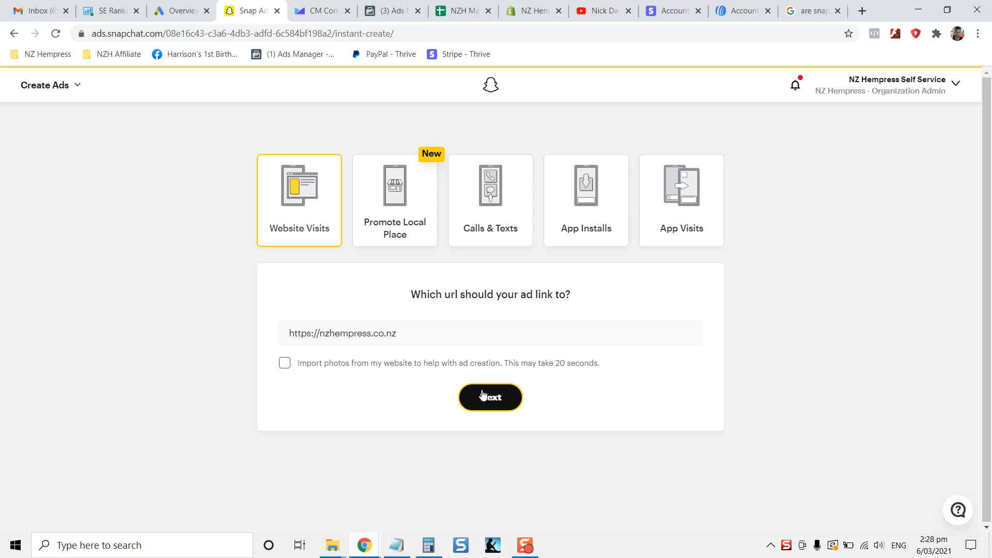
Continue to design, confirm the photo crop and set the headline to NZ Oil.
left_click(490, 397)
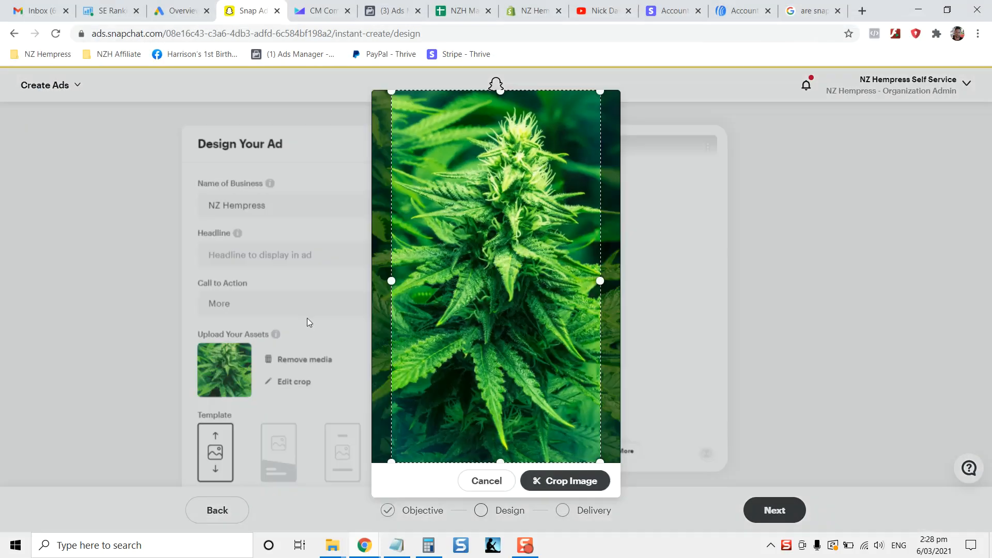
left_click(564, 480)
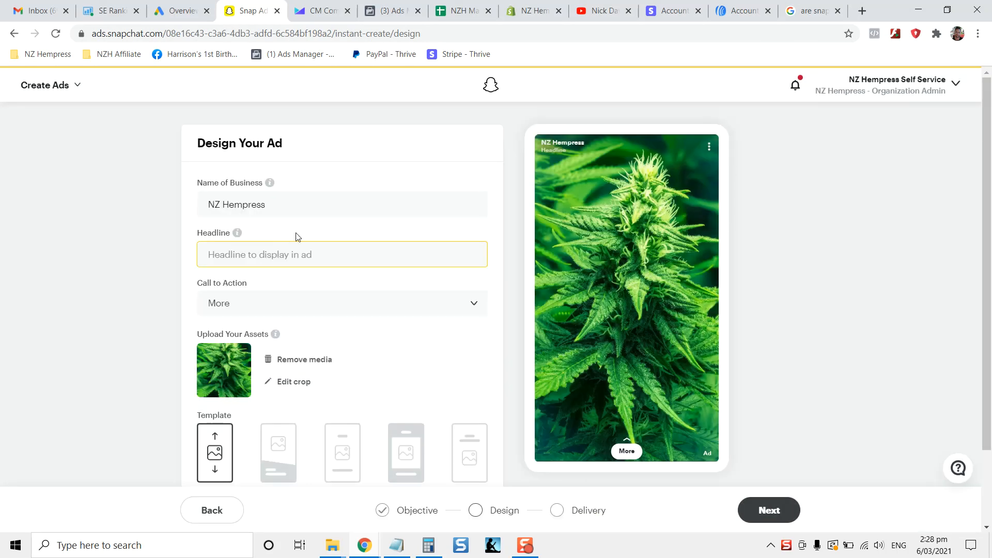
type("NZ Oil")
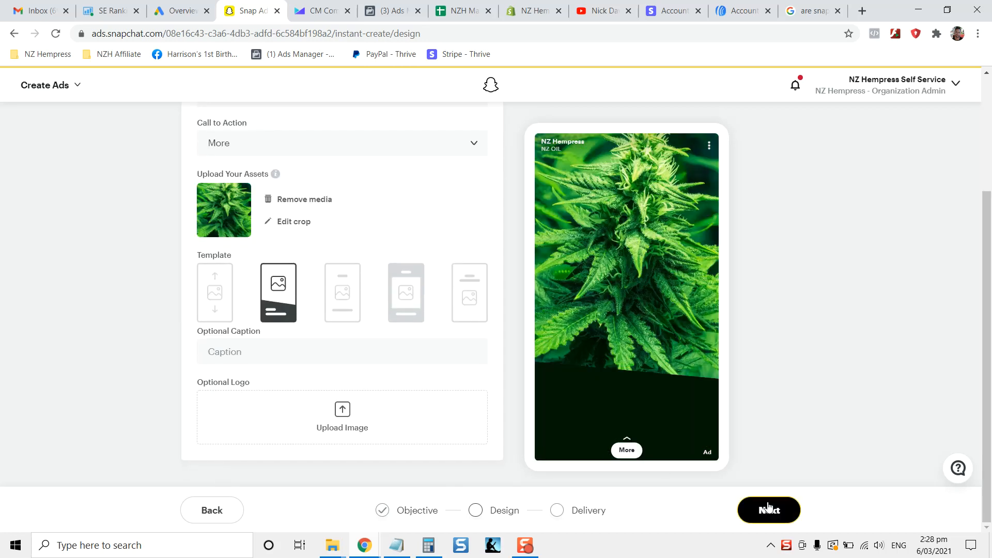
Move to Delivery and review the minimum and maximum age choices, leaving 13 to 50+.
left_click(769, 509)
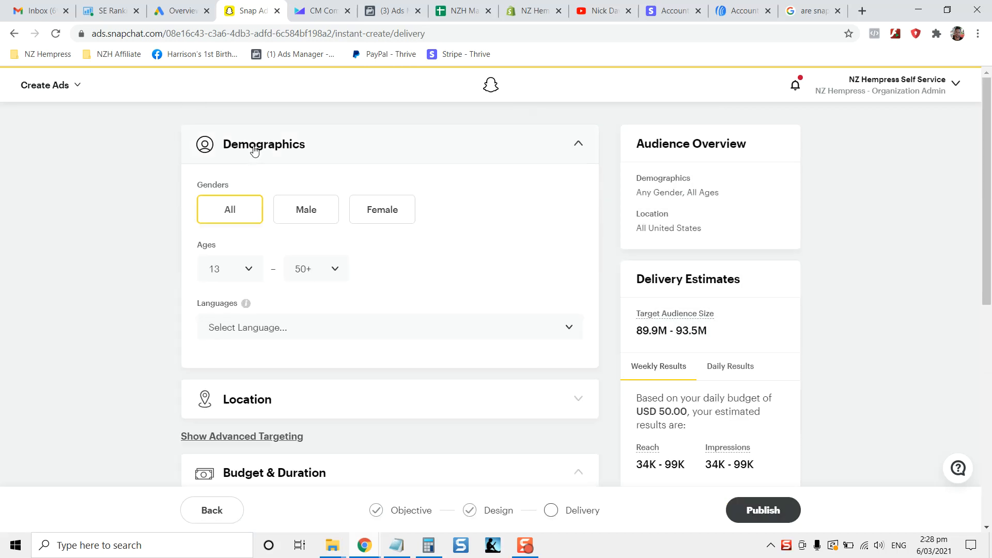
left_click(230, 268)
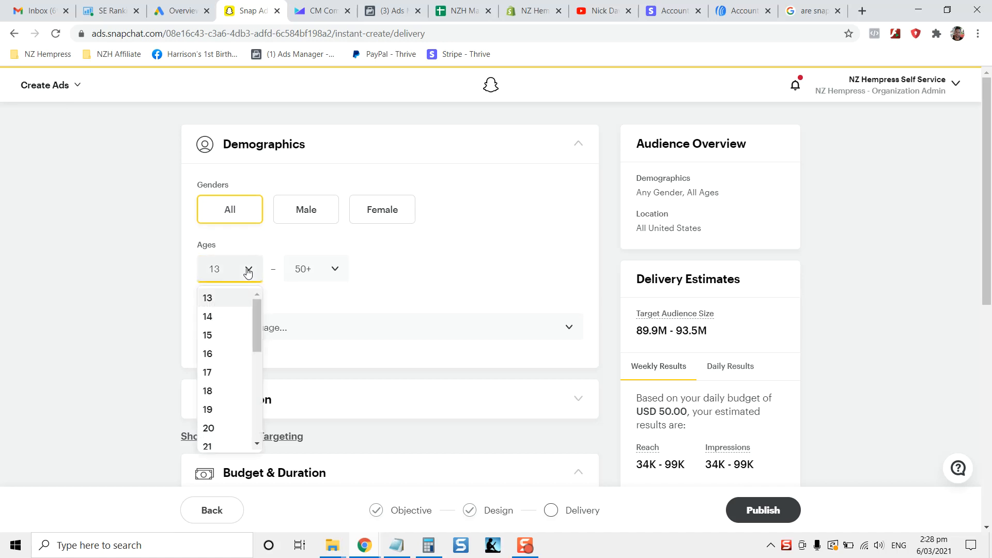
mouse_move(170, 269)
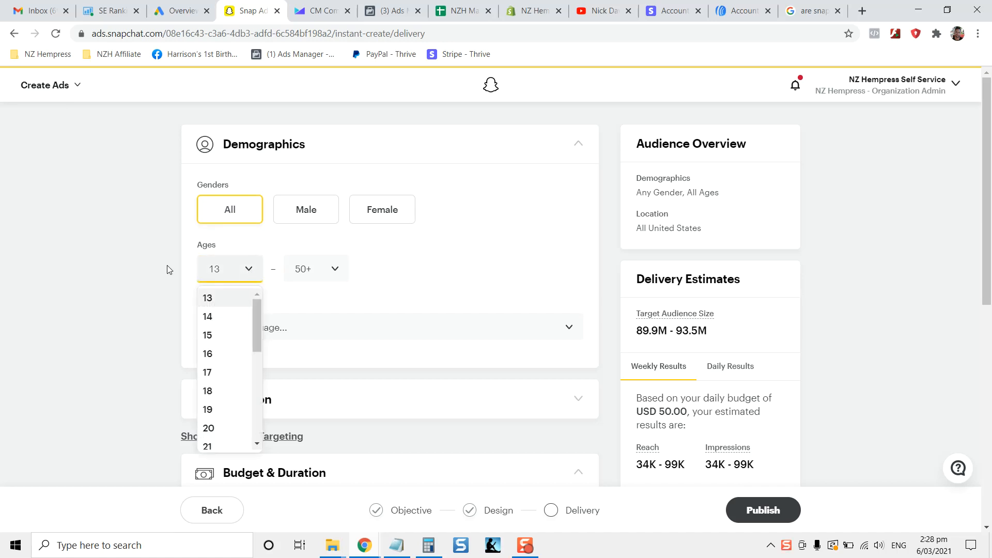
scroll("down", 3)
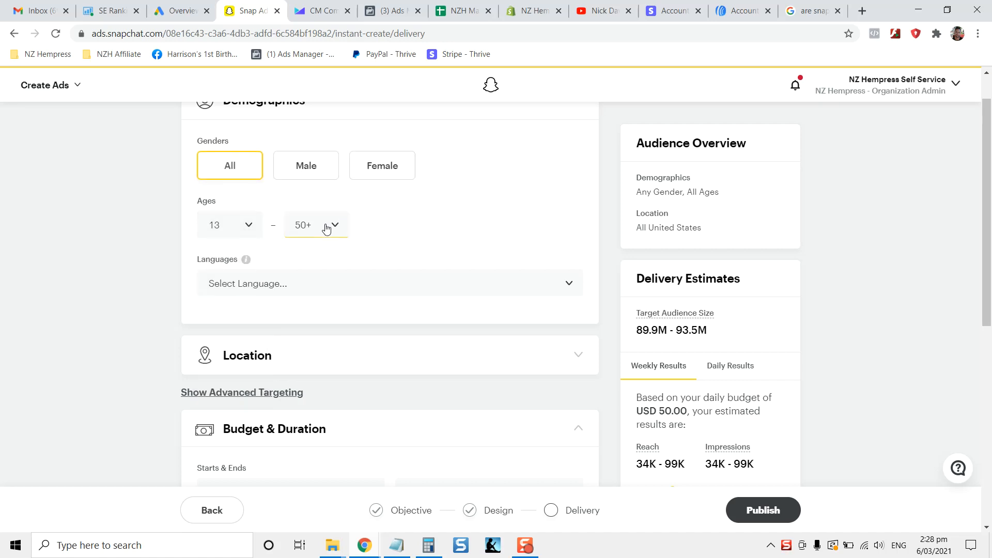
left_click(316, 225)
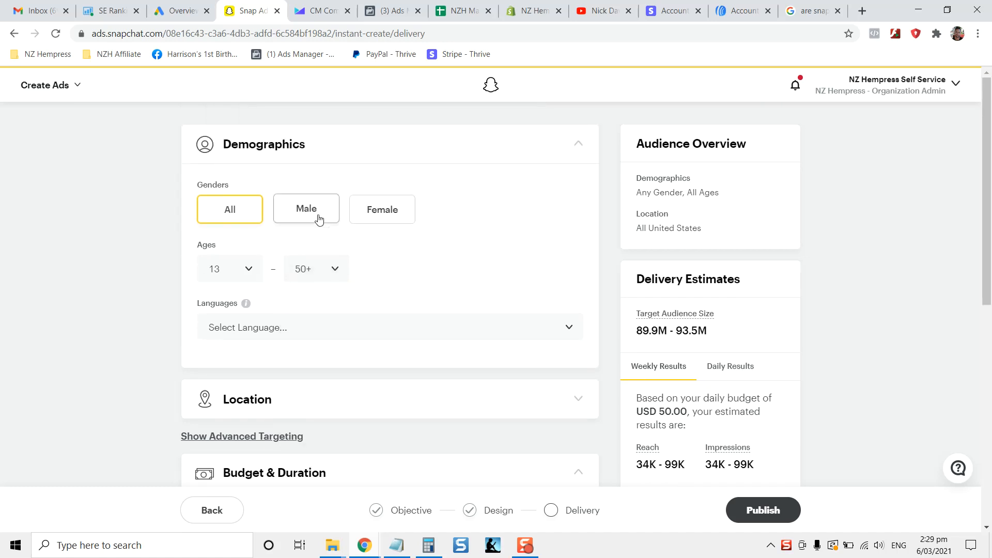
scroll("down", 3)
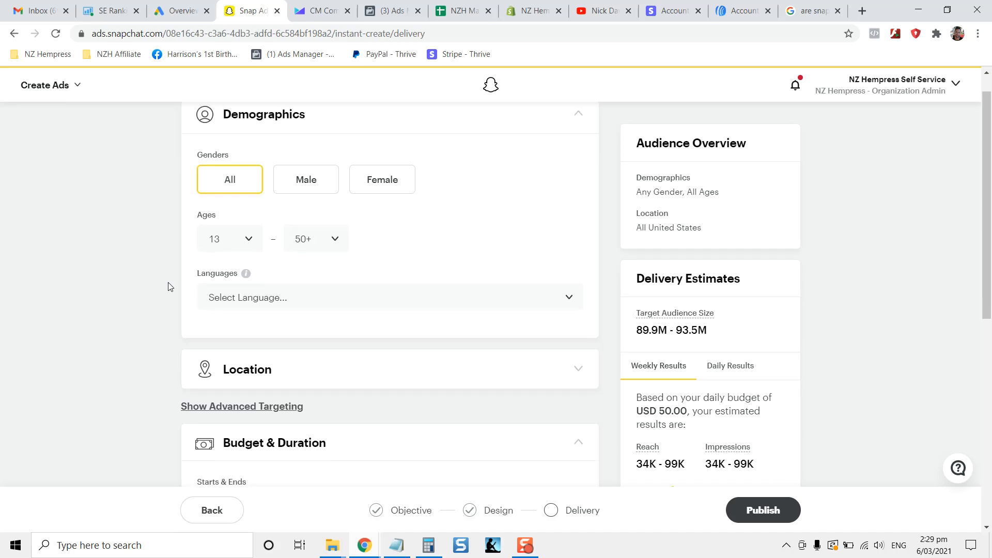
scroll("down", 3)
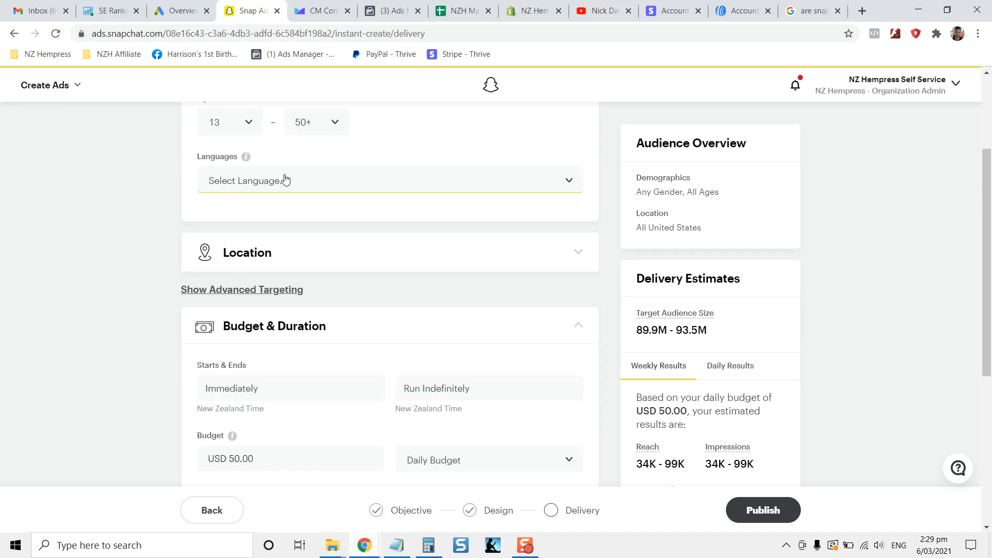
Target New Zealand as the location and review the USD 50.00 budget and bid settings.
left_click(247, 252)
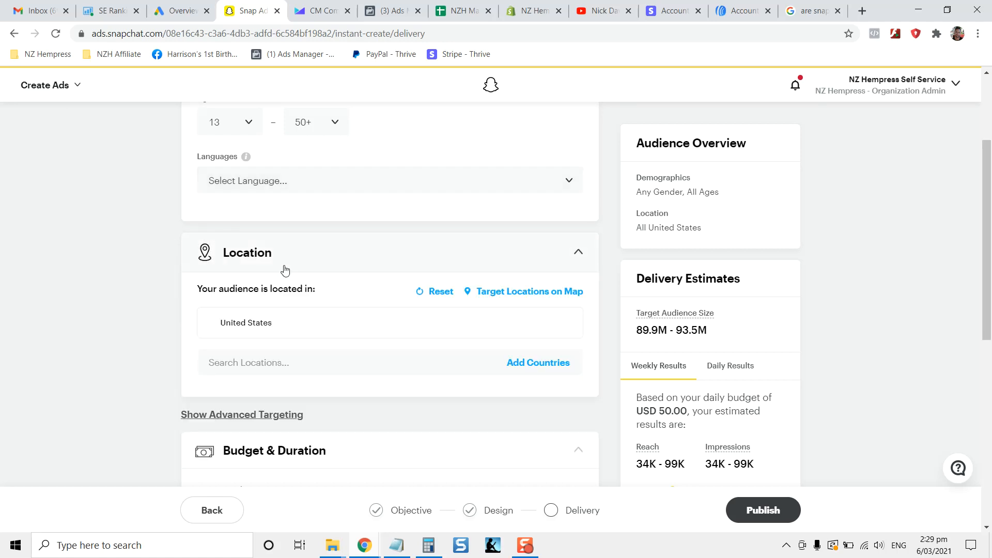
scroll("down", 3)
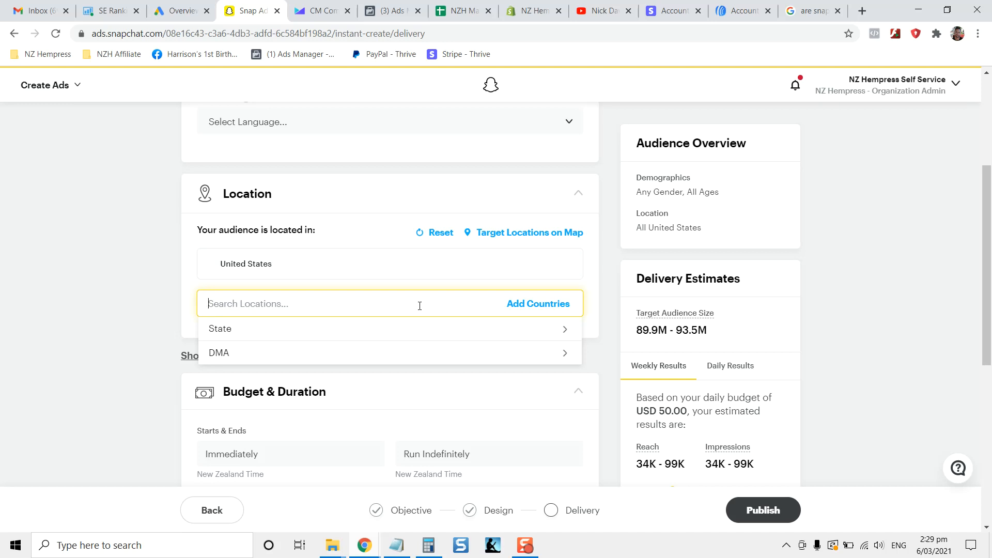
mouse_move(232, 322)
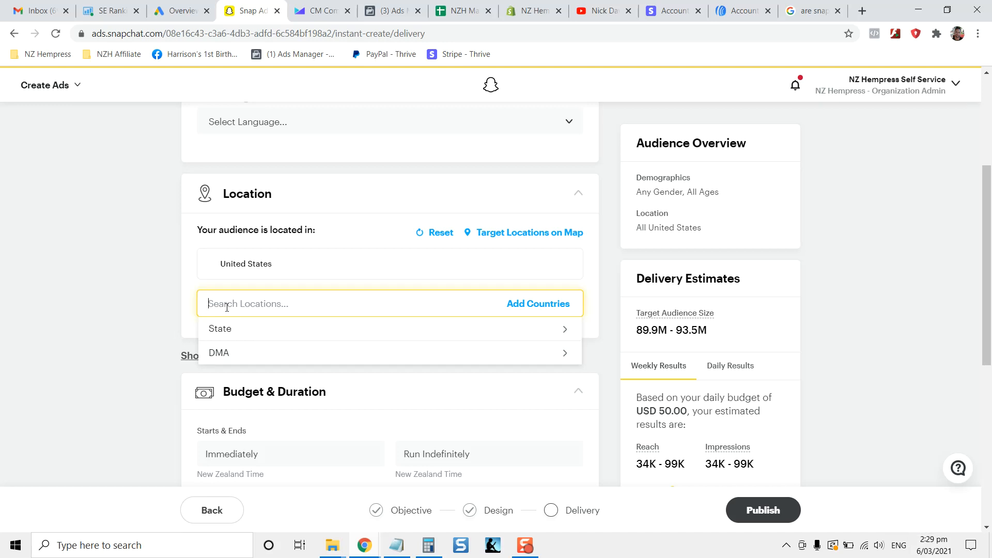
type("new zealand")
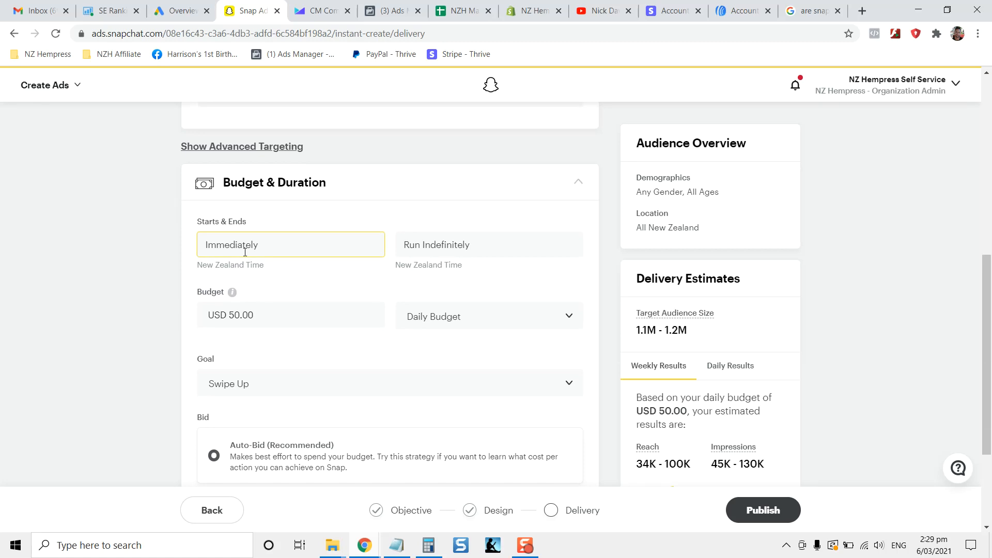
scroll("down", 3)
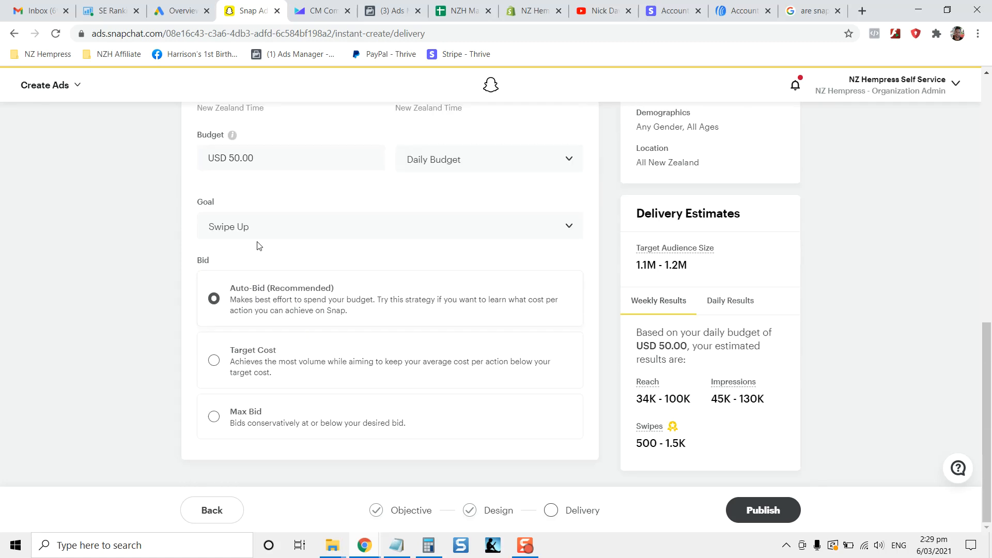
mouse_move(559, 475)
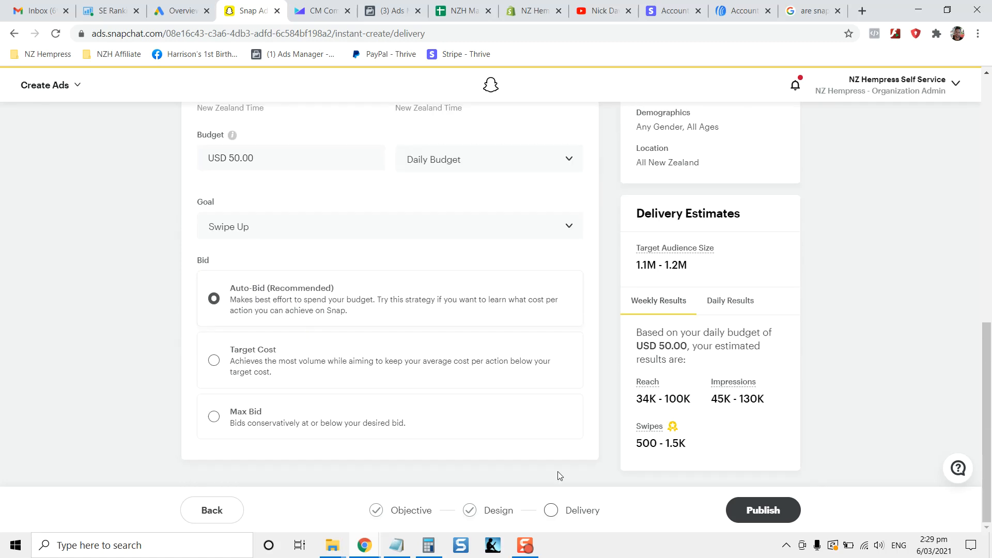
scroll("up", 3)
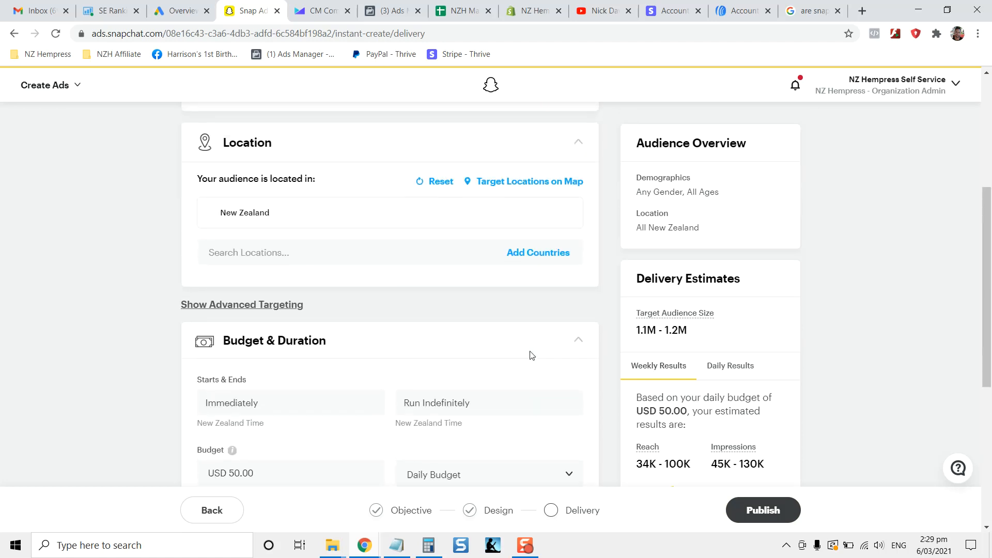
Reveal advanced targeting and expand Interests & Custom Audiences to the Snap Lifestyle Categories list.
left_click(242, 304)
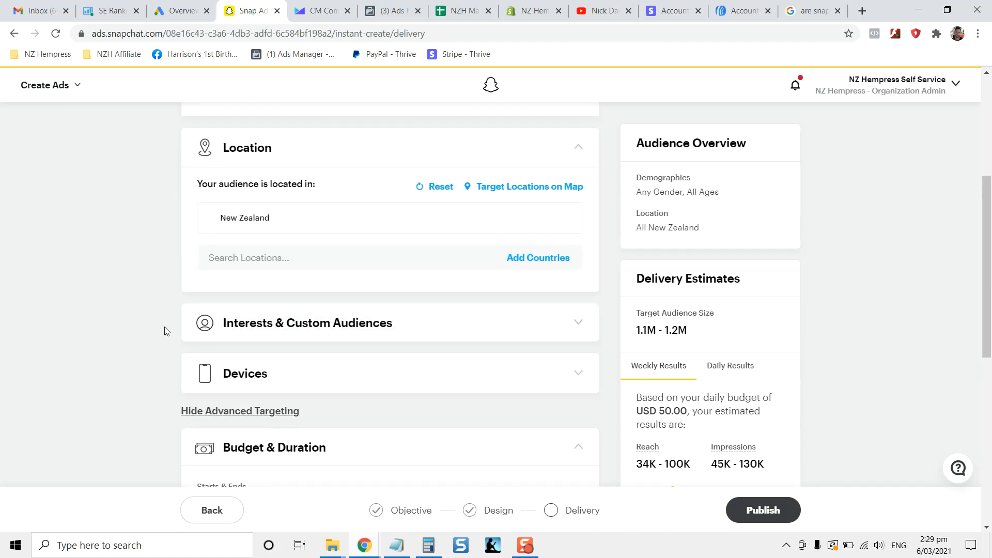
left_click(308, 322)
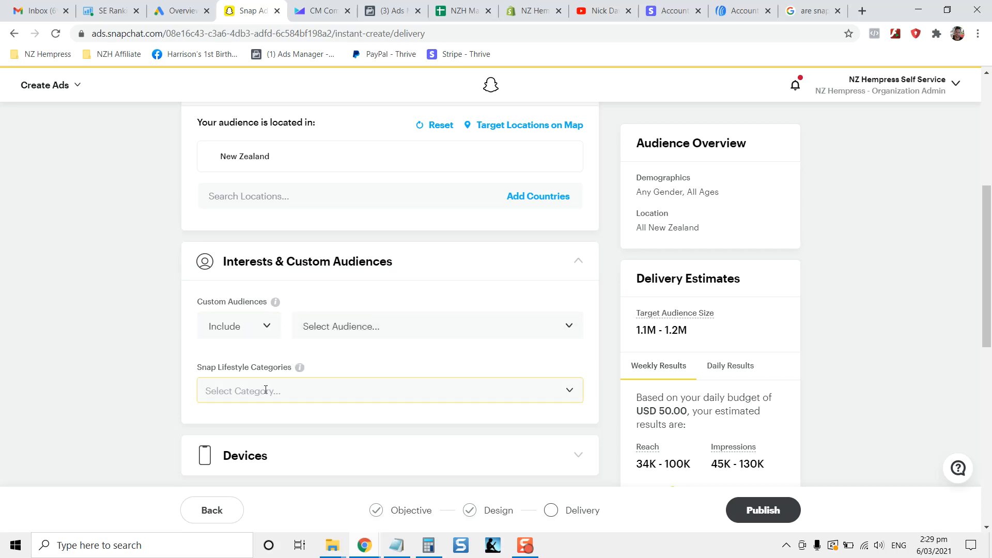
type("int")
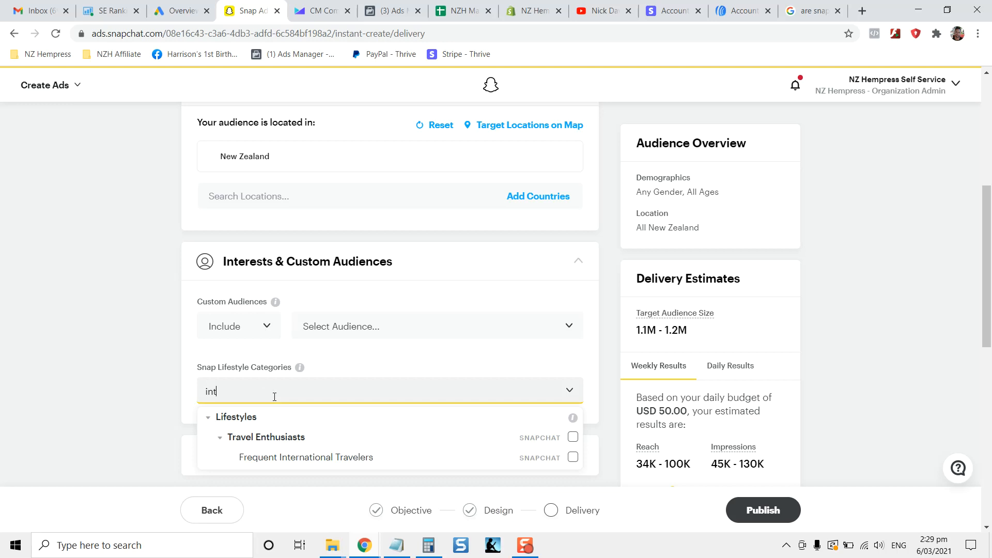
mouse_move(147, 406)
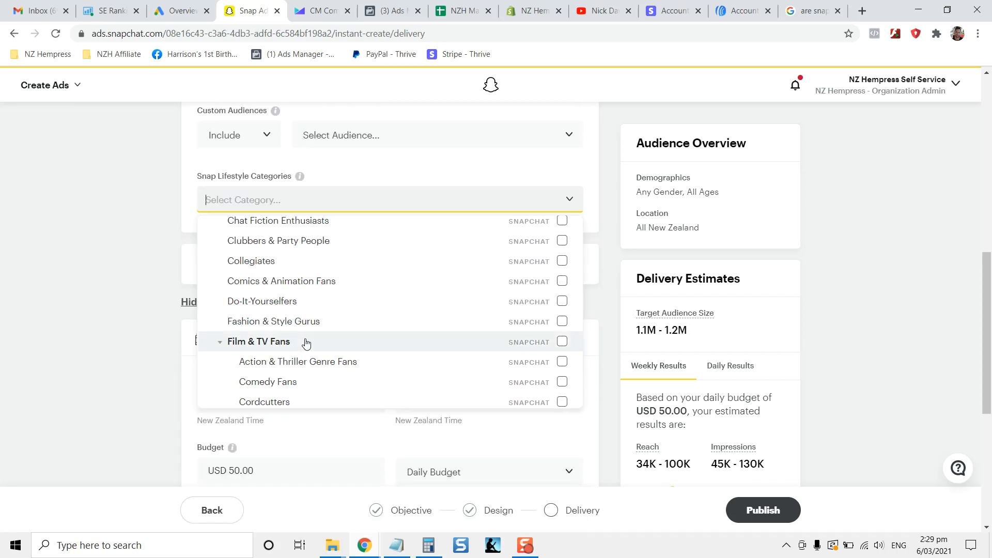
scroll("up", 3)
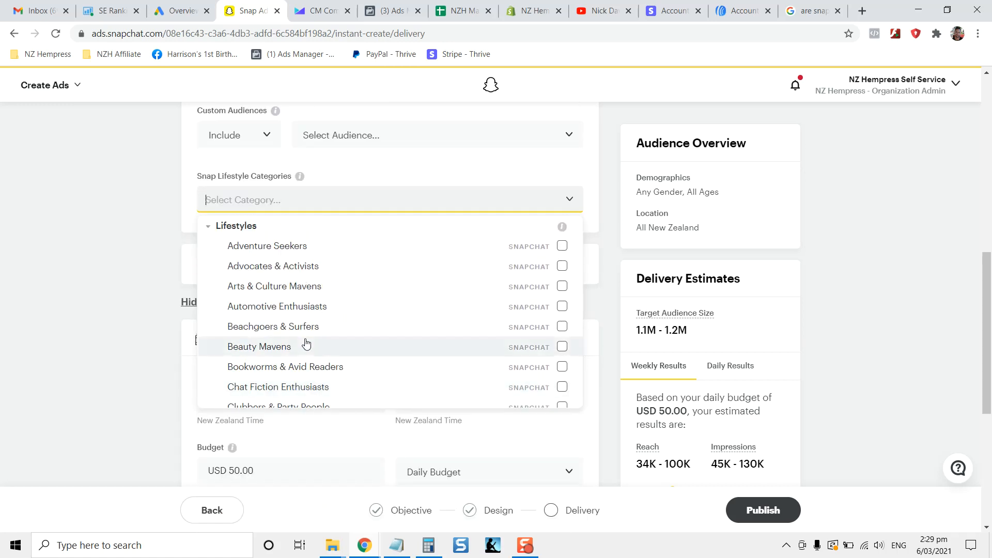
Select Arts & Culture Mavens and scroll through the remaining lifestyle categories.
left_click(563, 287)
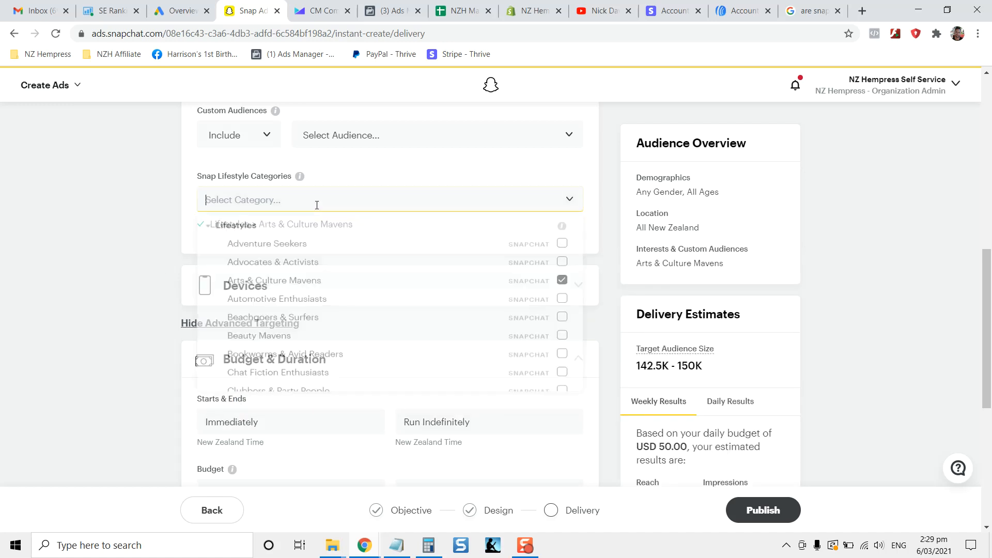
scroll("down", 3)
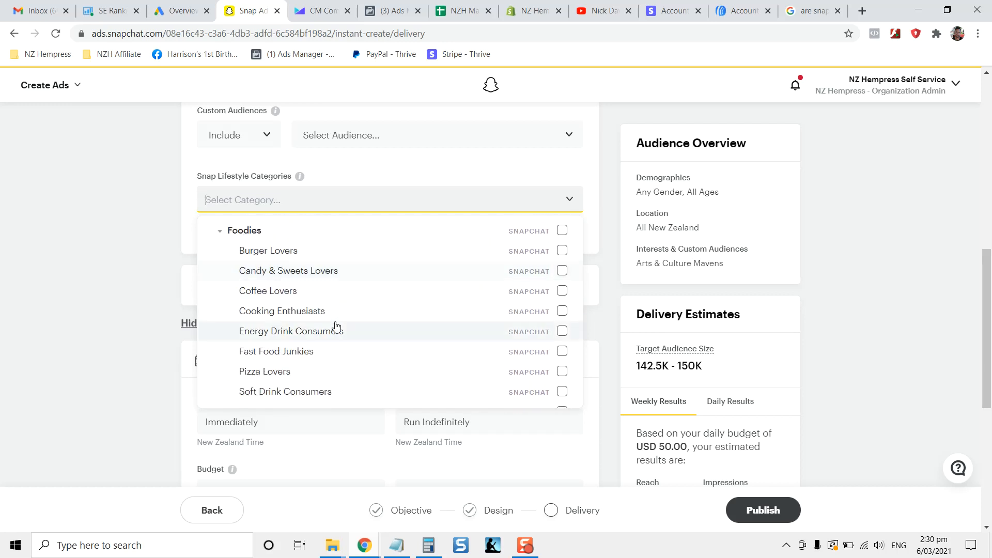
scroll("down", 3)
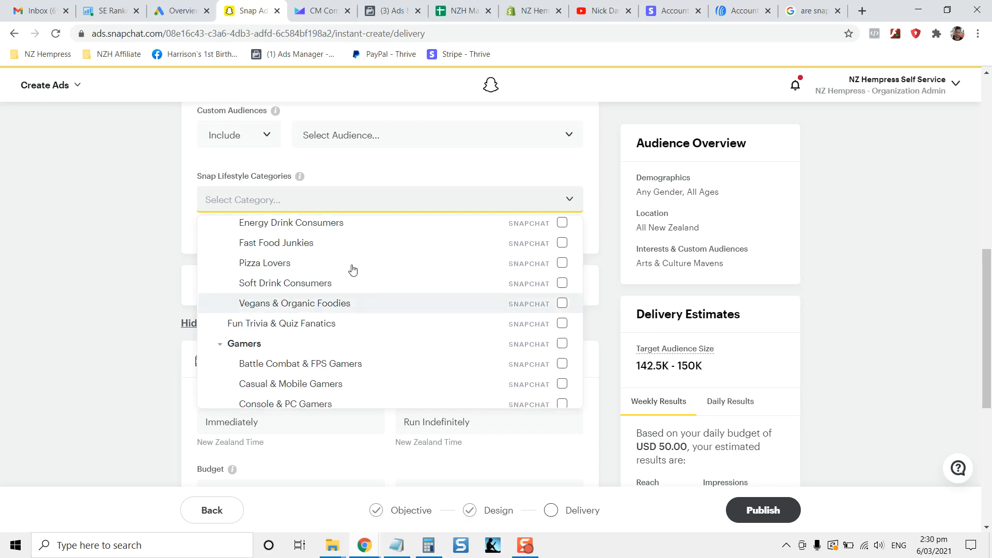
scroll("down", 3)
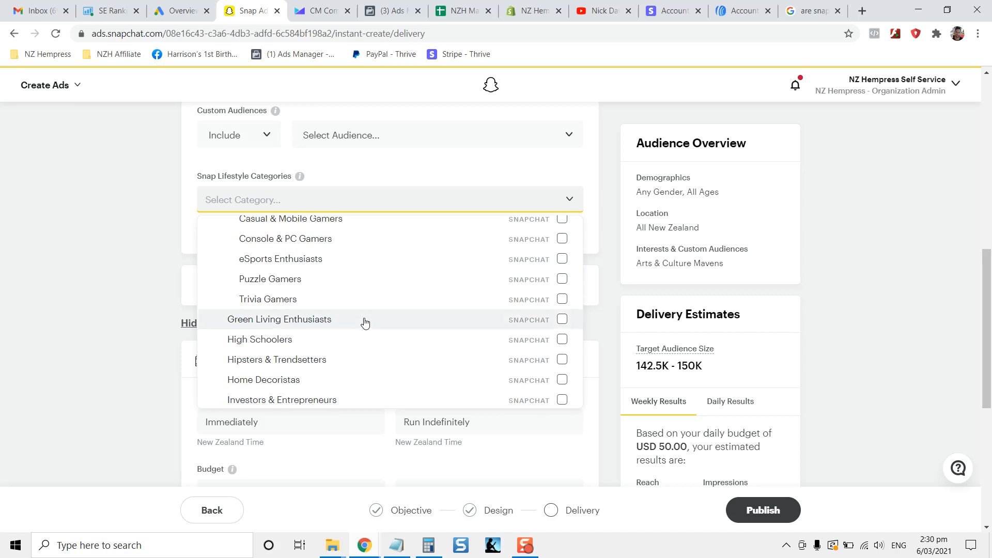
scroll("down", 3)
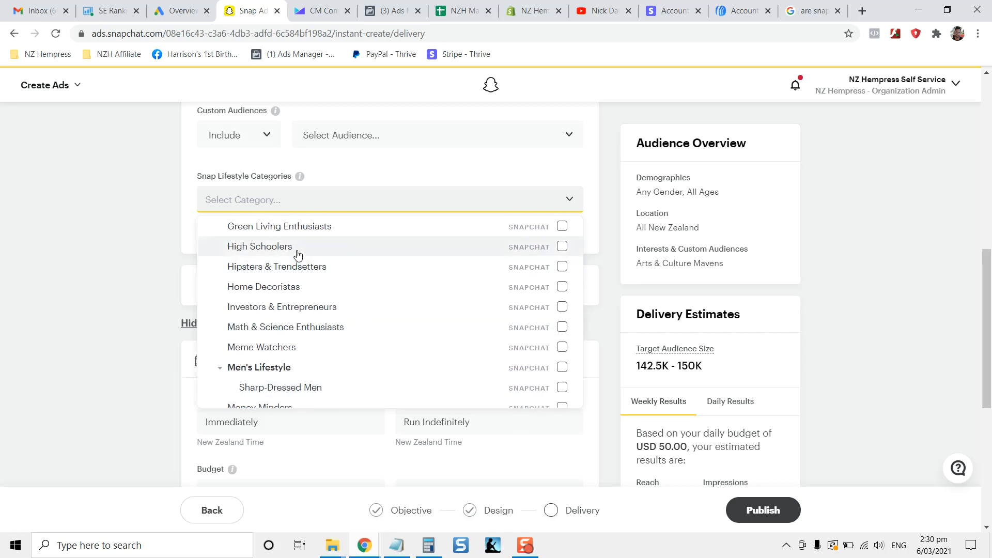
scroll("down", 3)
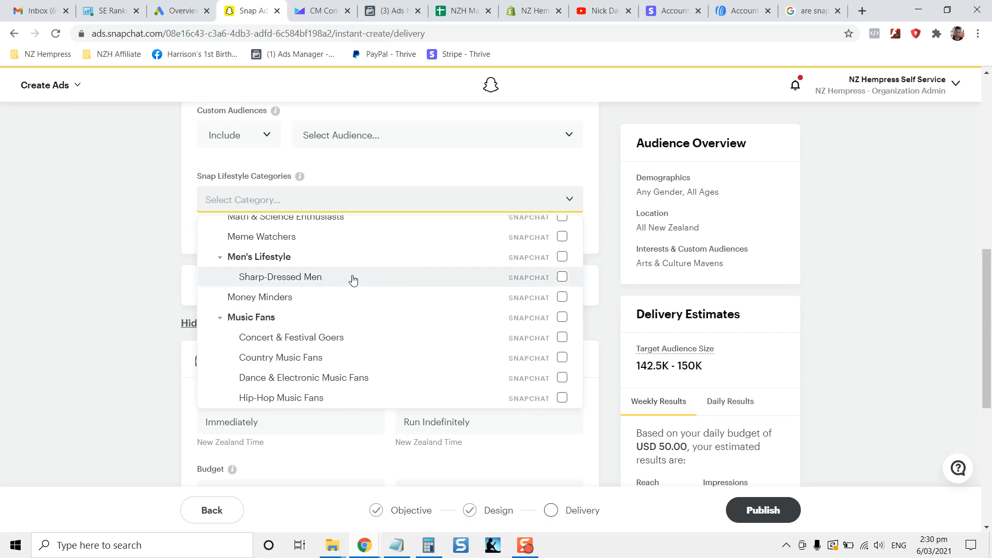
scroll("down", 3)
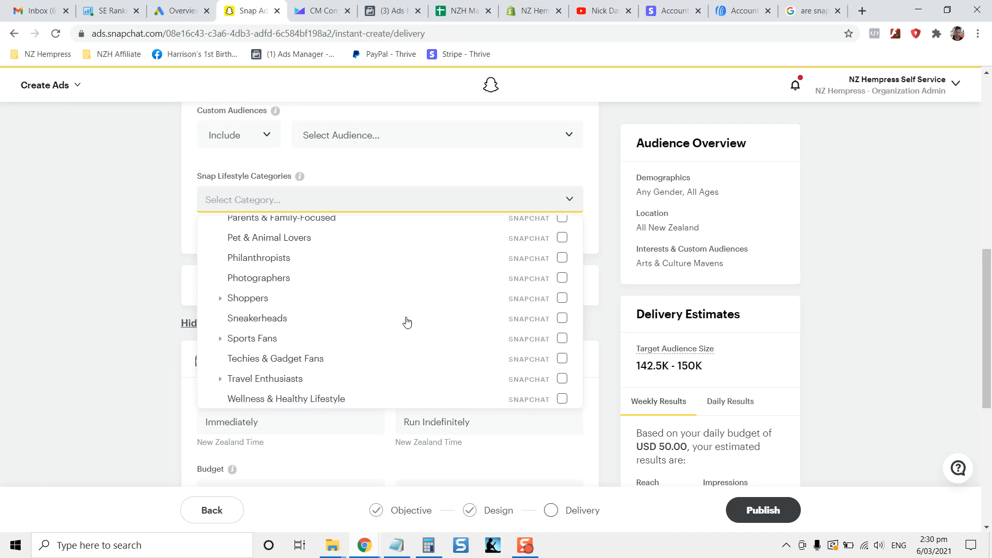
scroll("down", 3)
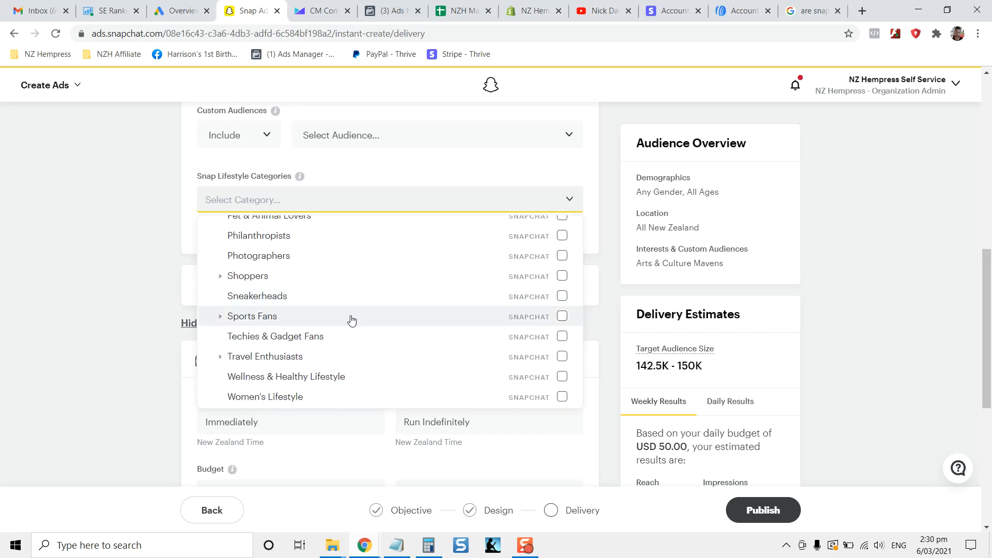